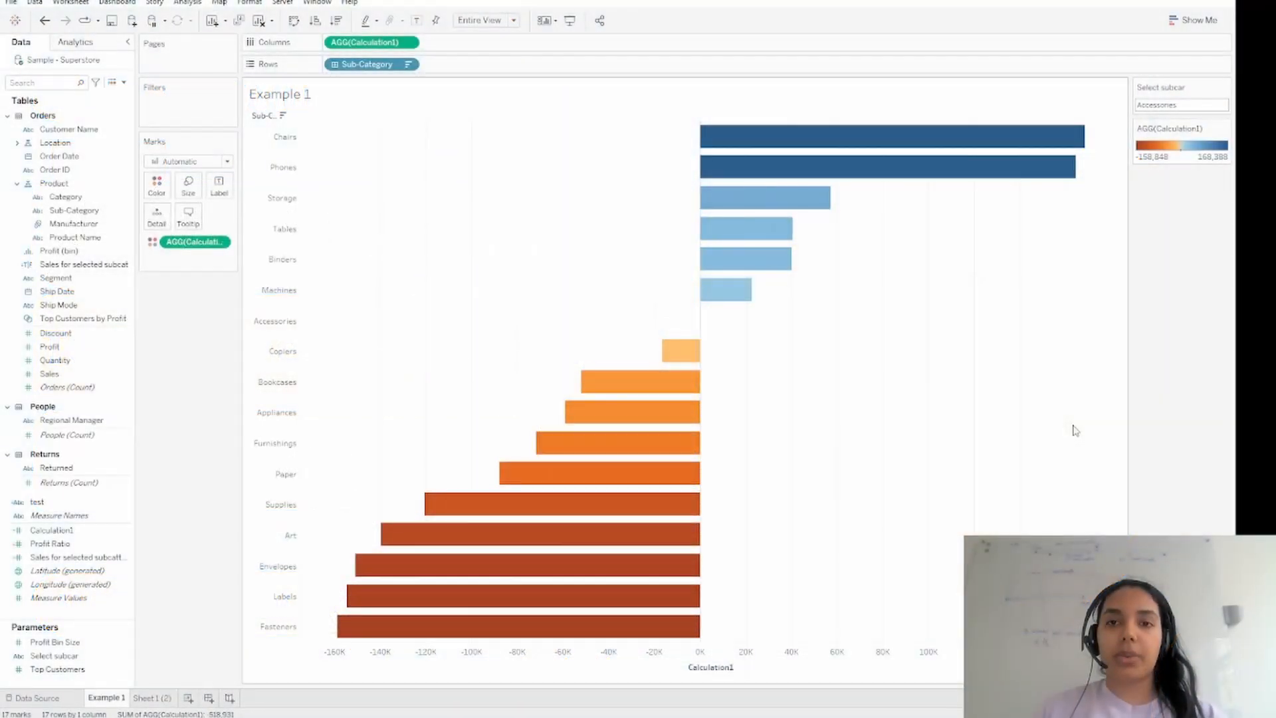
pyautogui.moveTo(1082, 413)
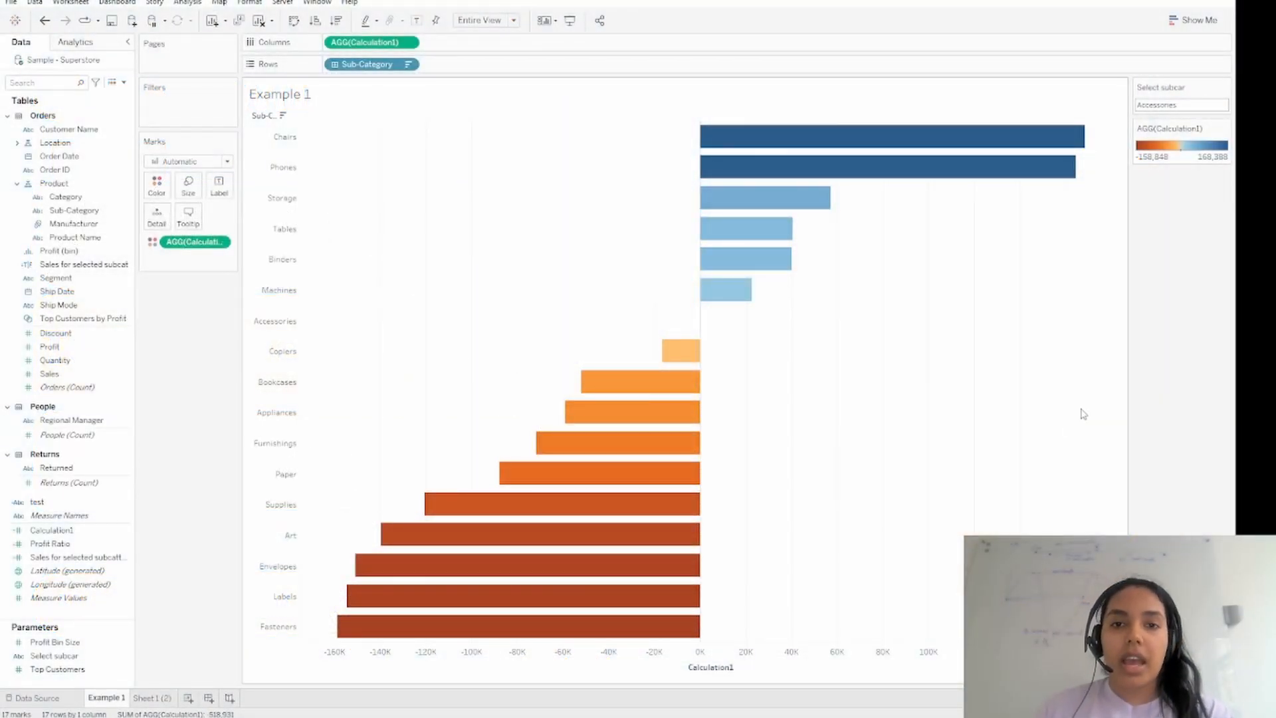
pyautogui.moveTo(1095, 407)
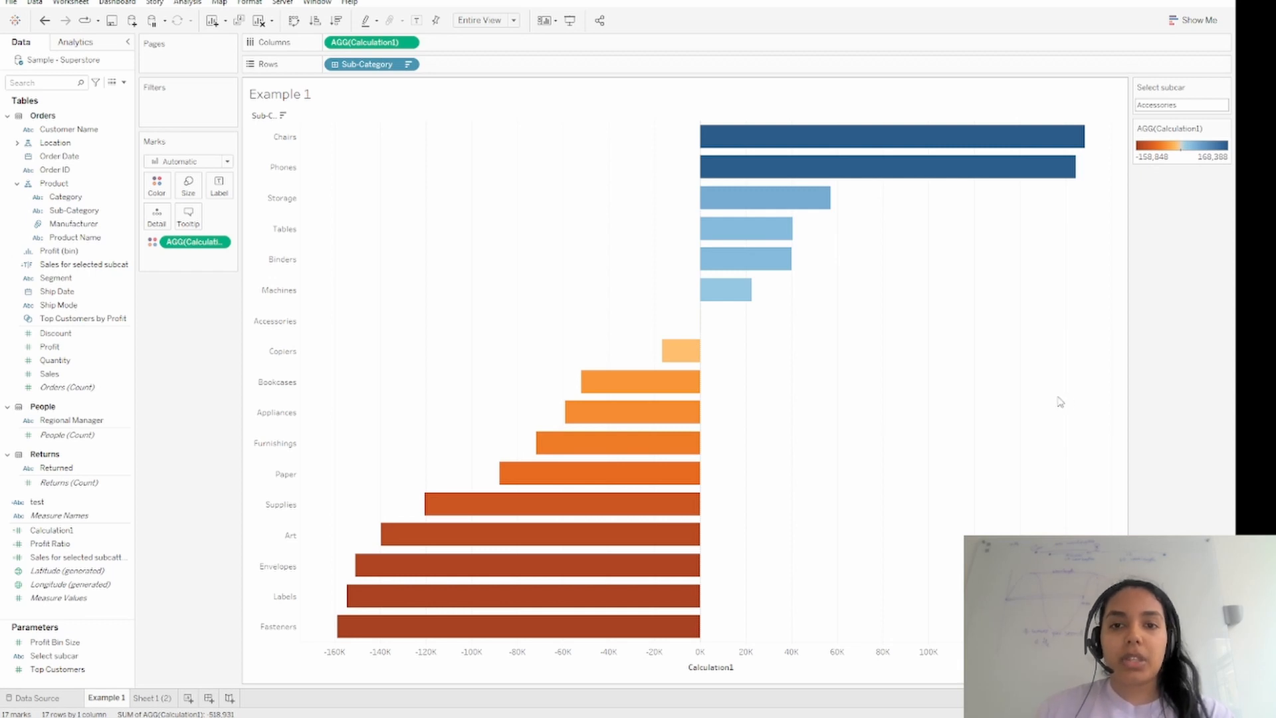
pyautogui.moveTo(683, 384)
pyautogui.write('Tables')
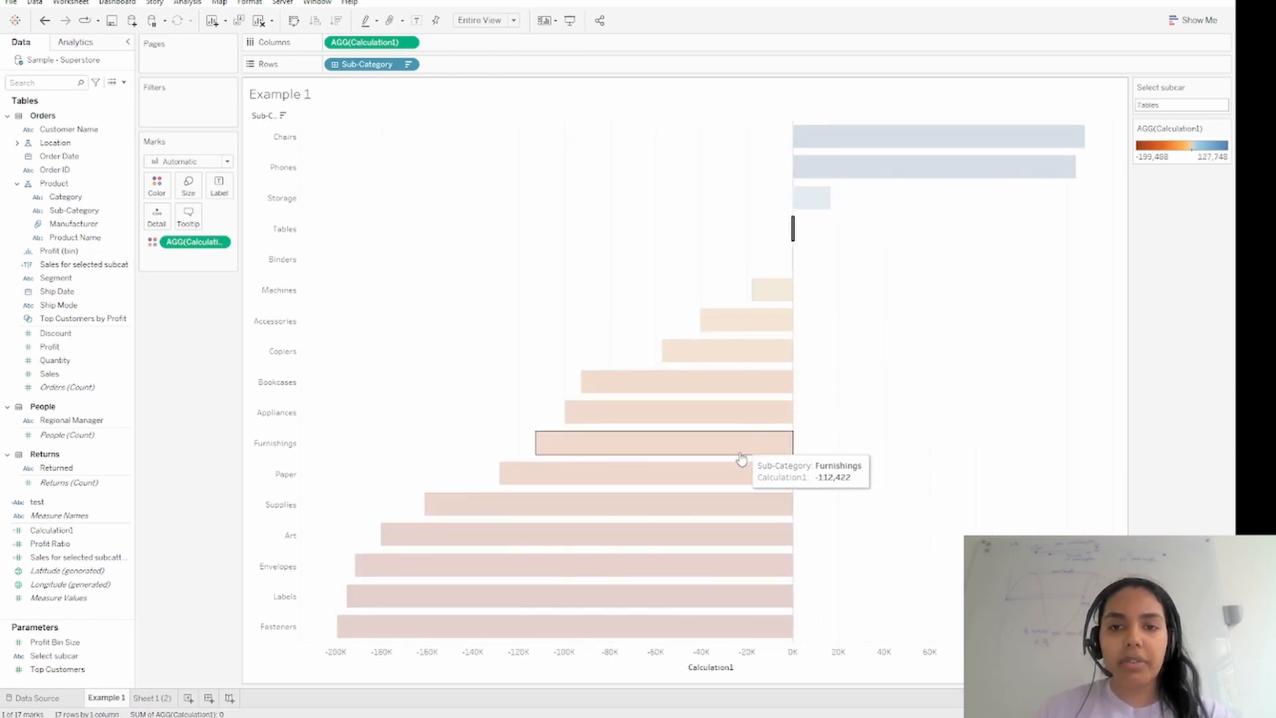
pyautogui.moveTo(736, 468)
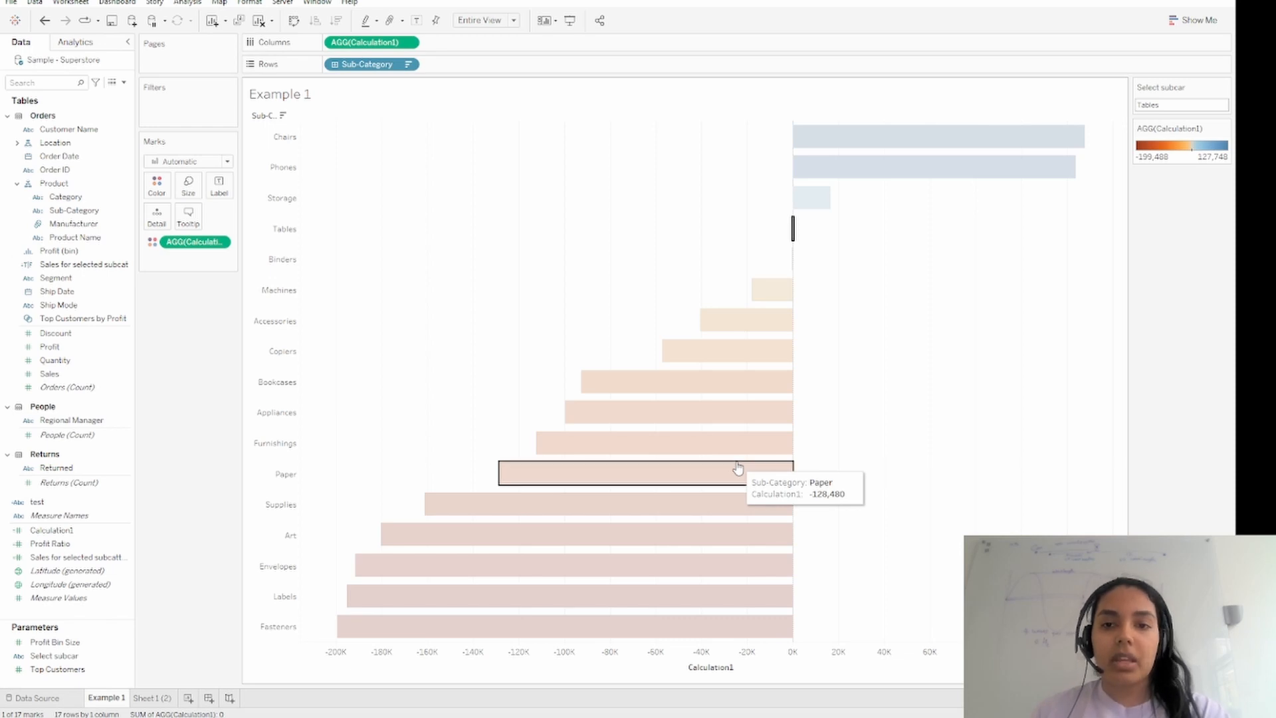
# Step: Pick the Machines bar in Example 1, then view the Sheet 1 (2) worksheet
pyautogui.click(643, 289)
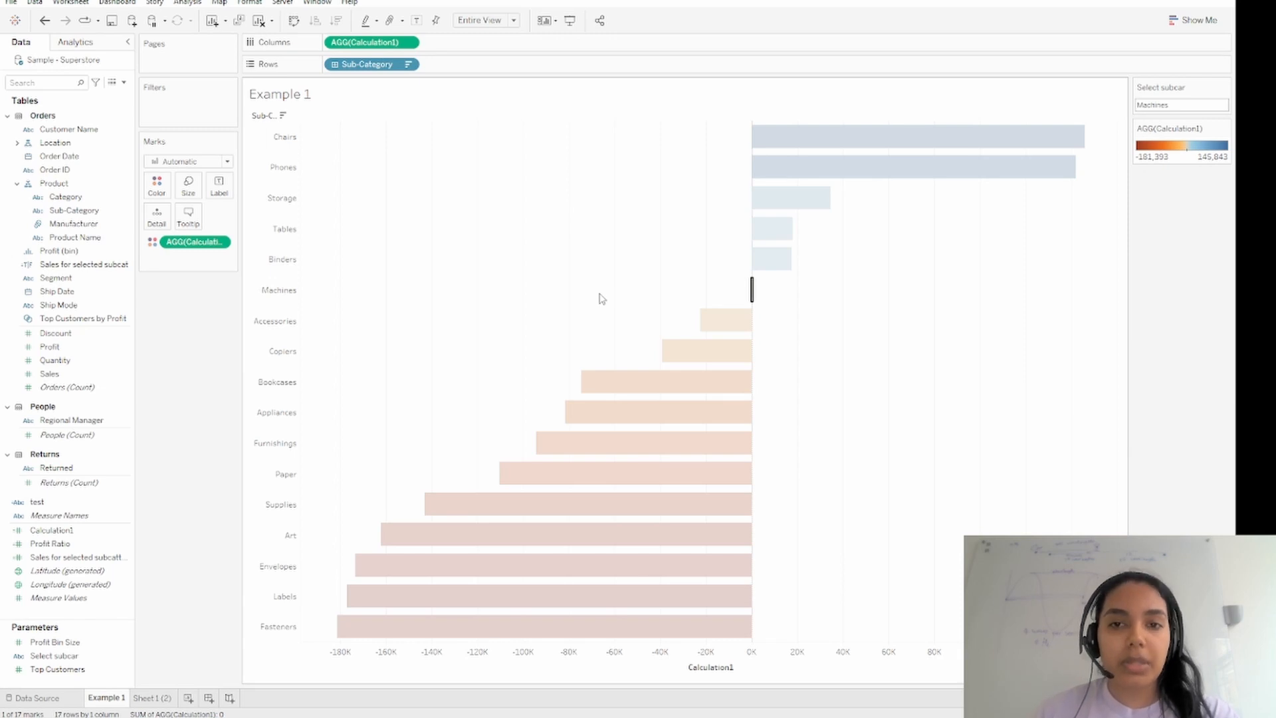
pyautogui.click(151, 703)
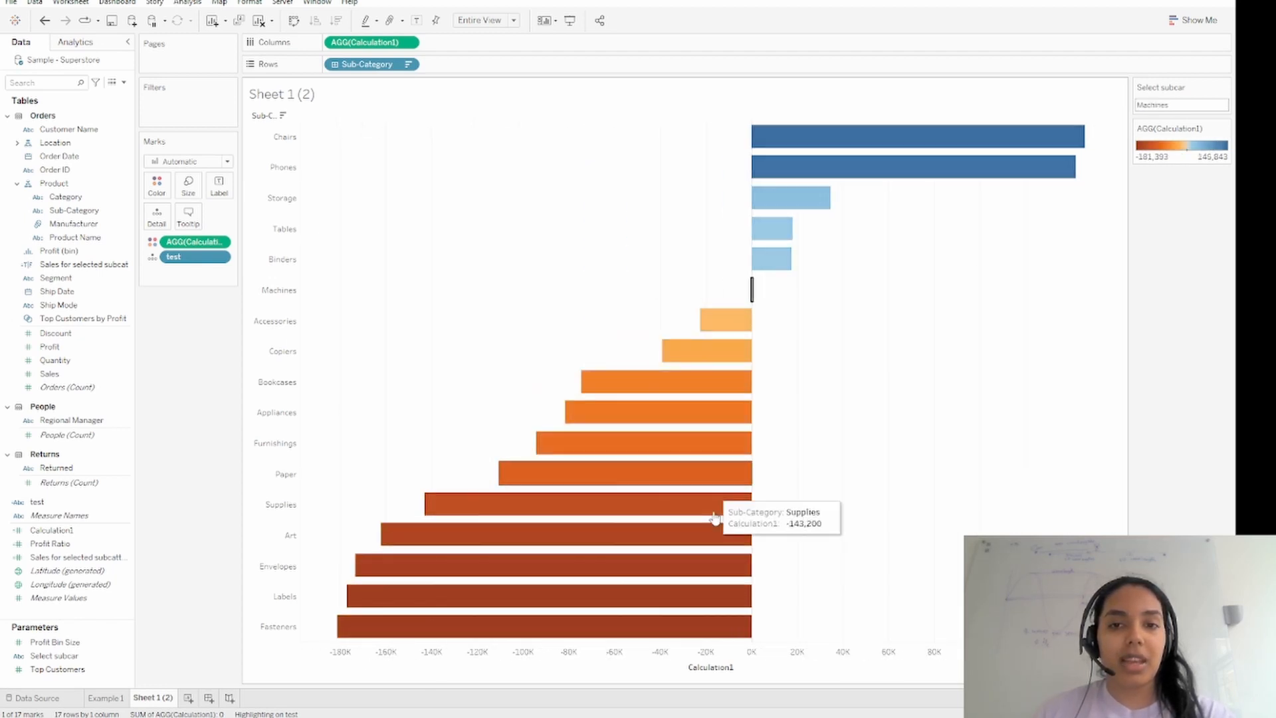
# Step: Choose the Art bar on Sheet 1 (2), then return to the Example 1 worksheet
pyautogui.click(1181, 104)
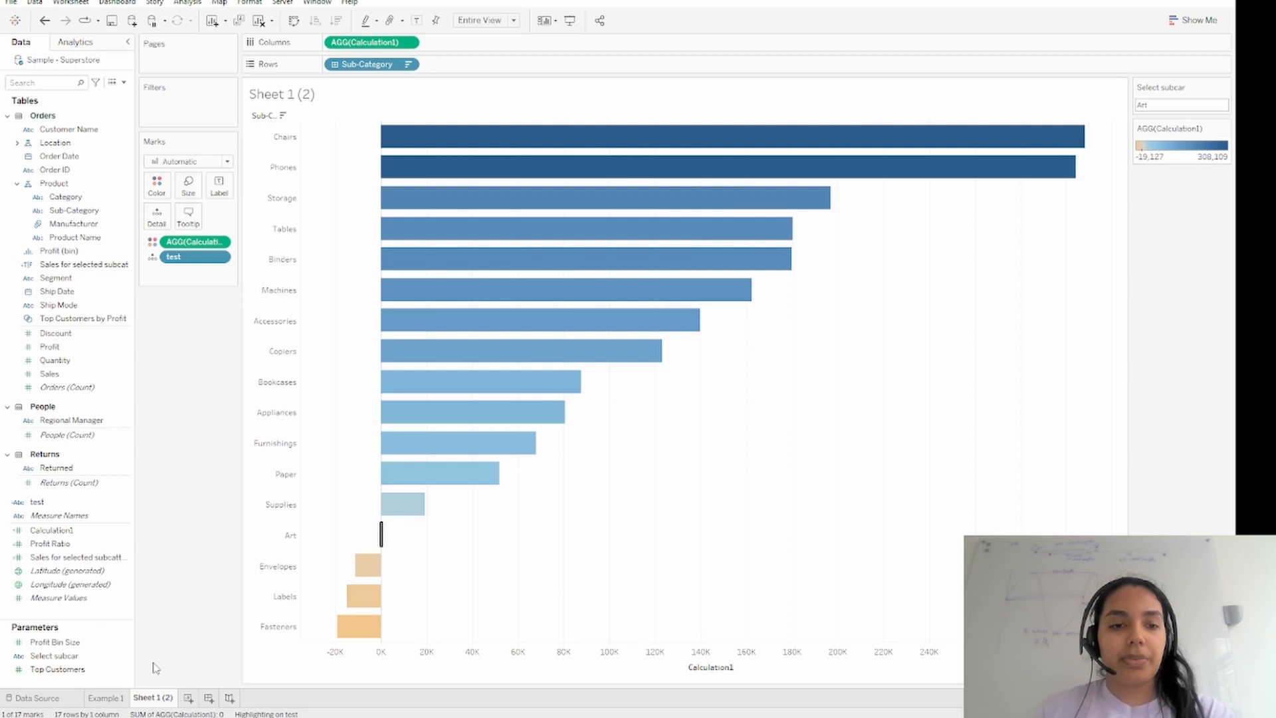
pyautogui.click(105, 697)
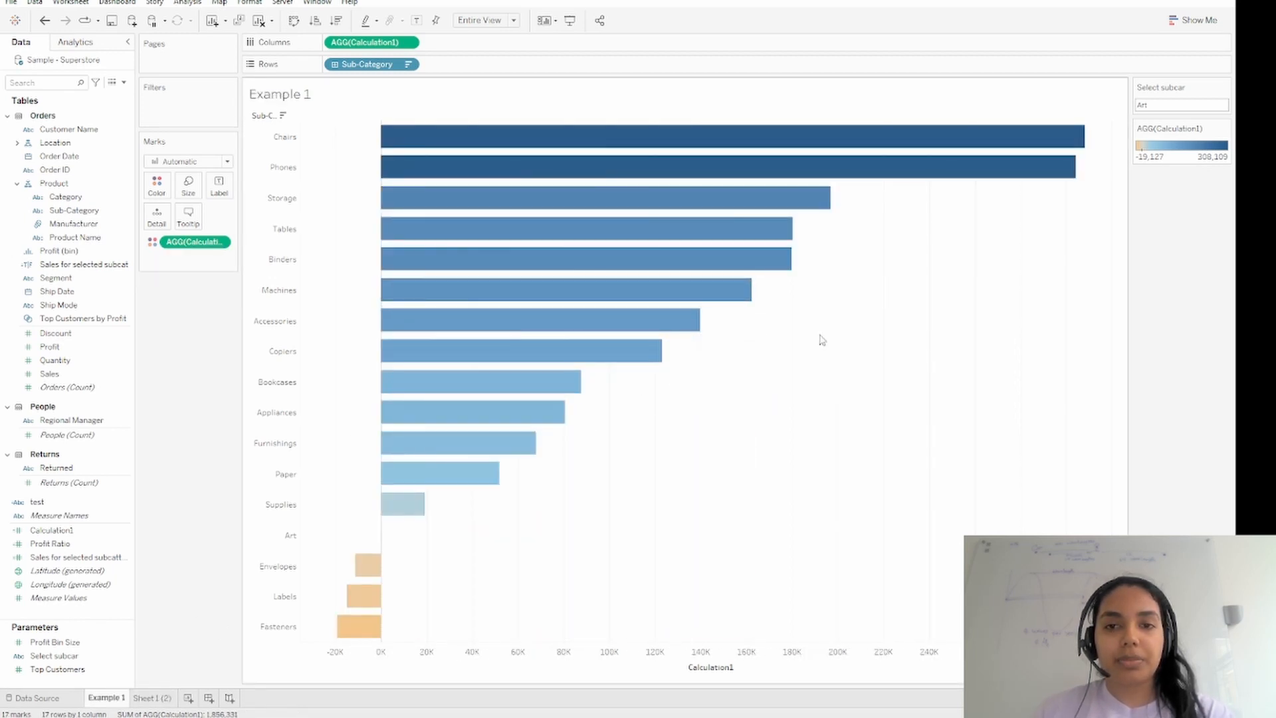
pyautogui.moveTo(785, 293)
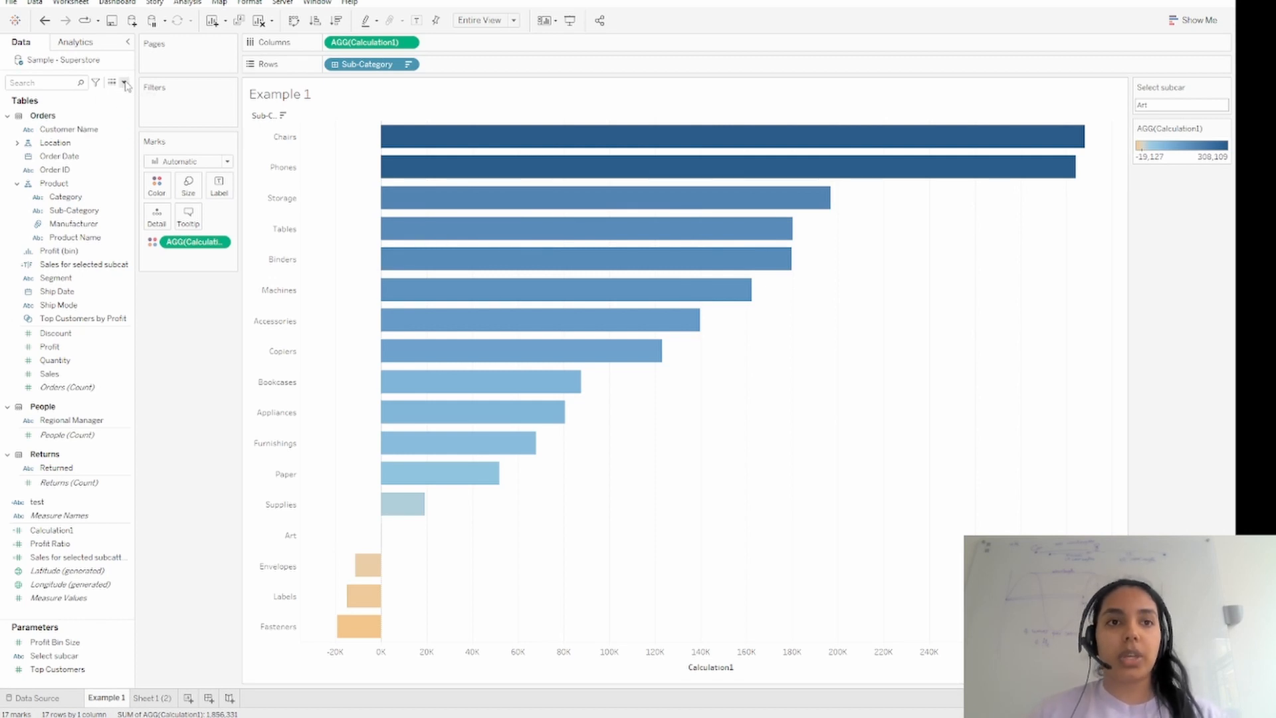
# Step: Create a calculated field named 'Highlight' with the formula 'dummy'
pyautogui.click(126, 84)
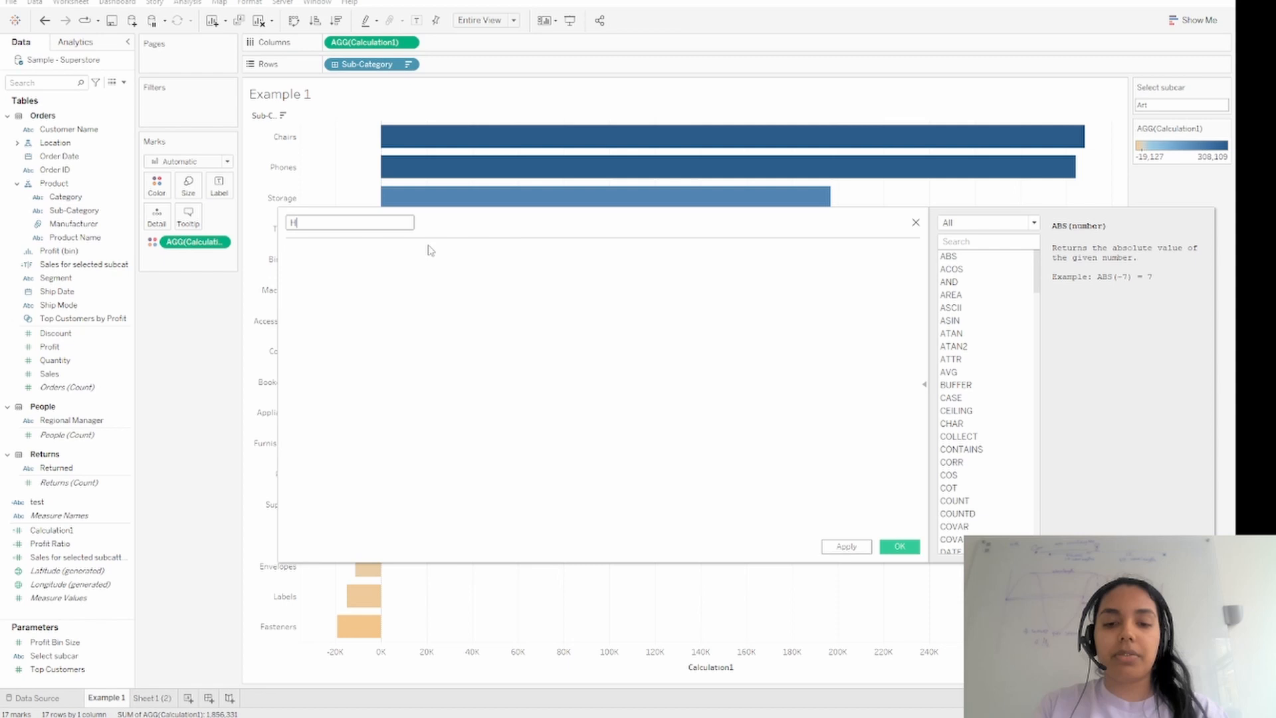
pyautogui.write('Highlight')
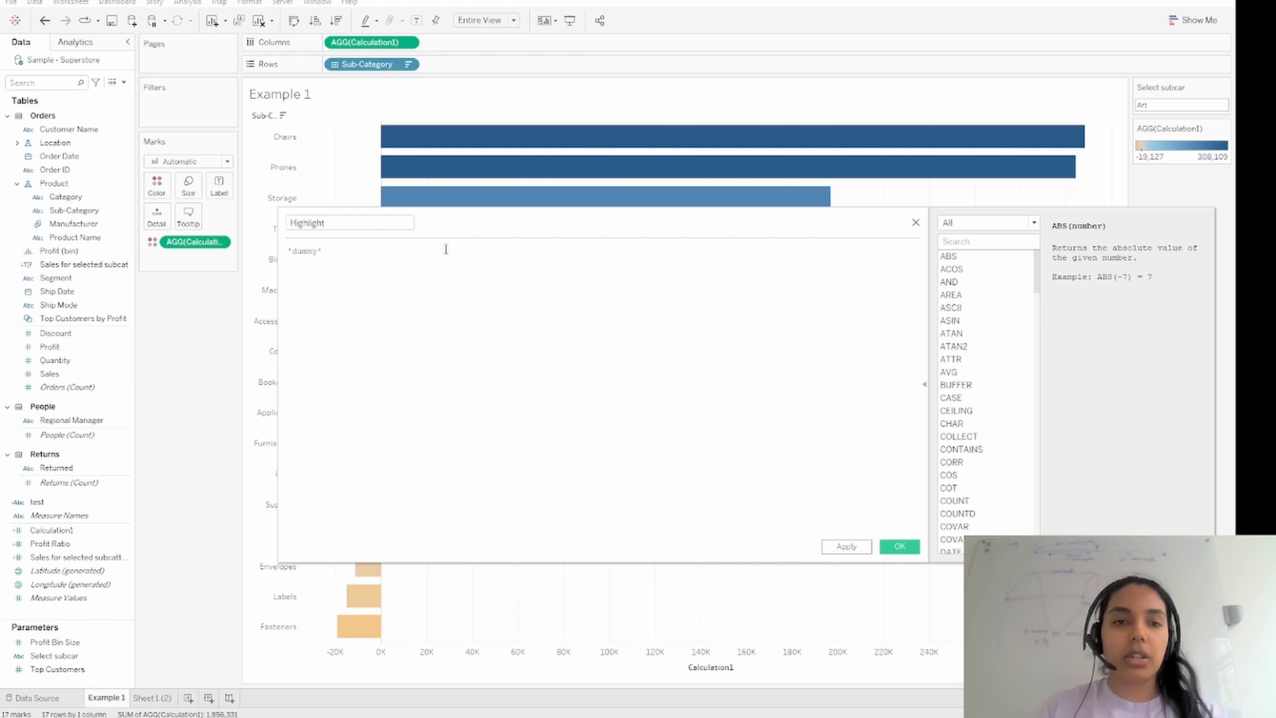
pyautogui.click(899, 546)
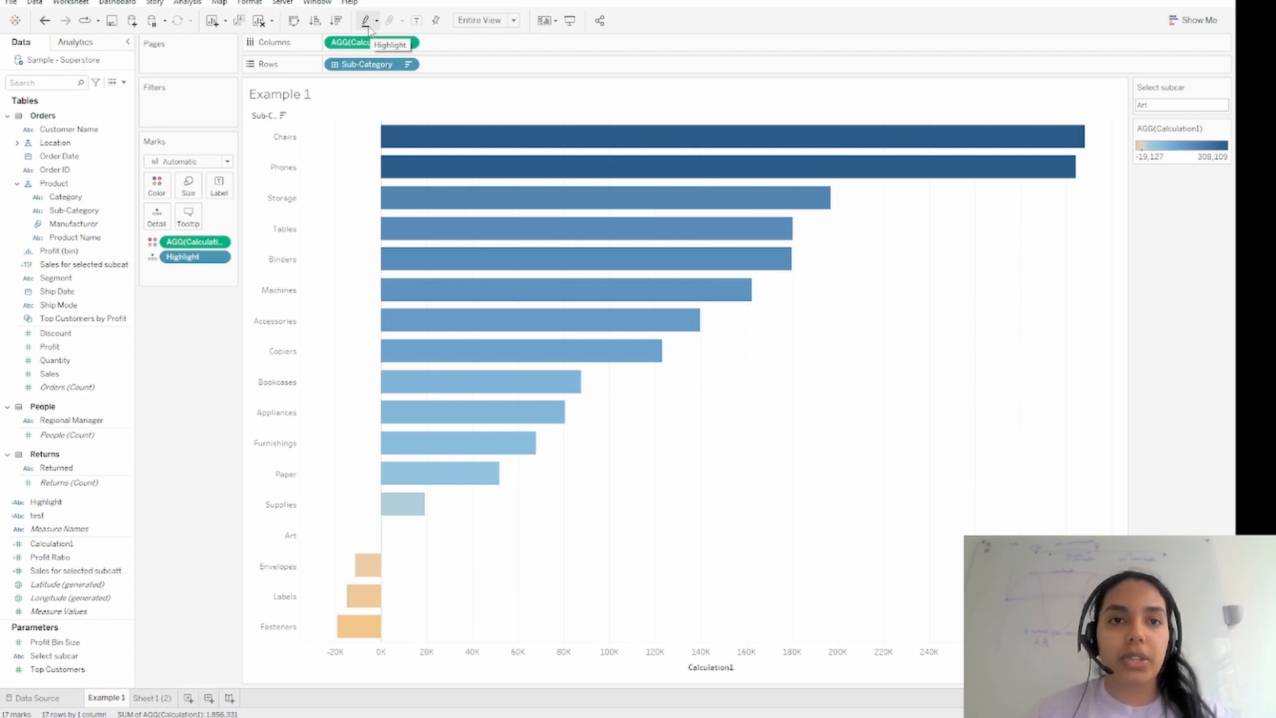
# Step: Set Example 1 to highlight by the Highlight field and open the workbook actions list
pyautogui.click(367, 21)
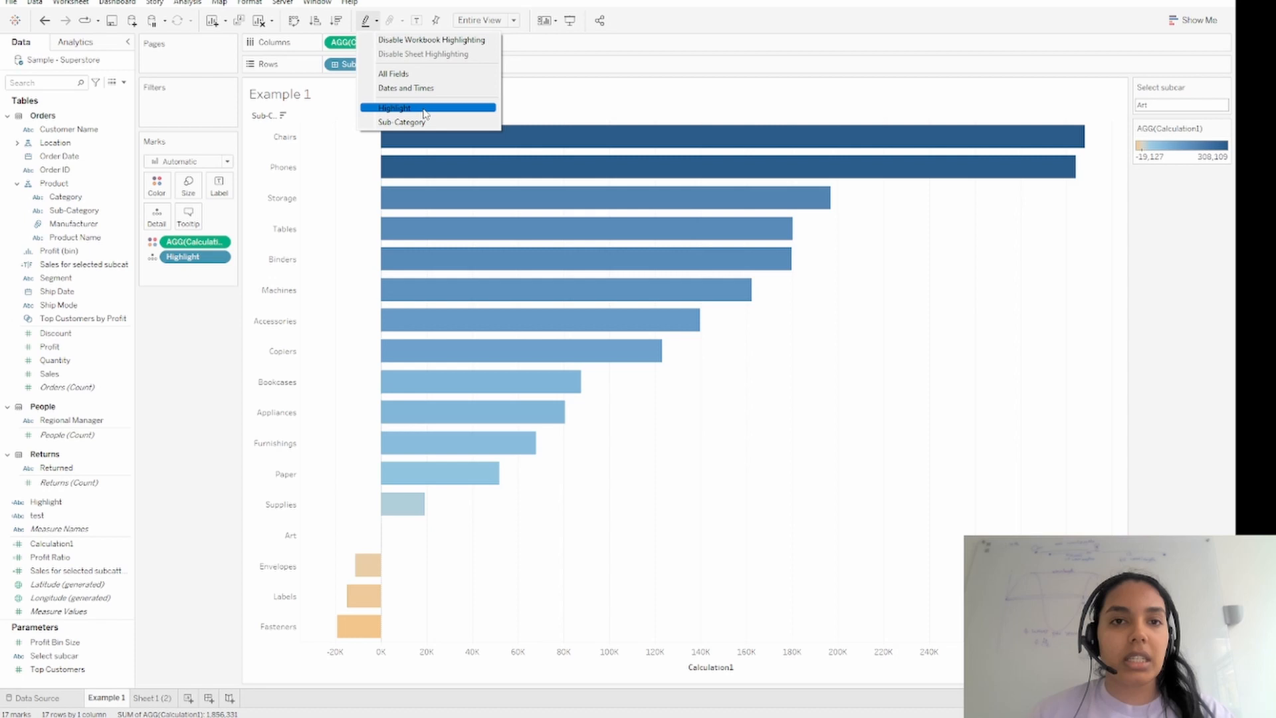
pyautogui.click(395, 107)
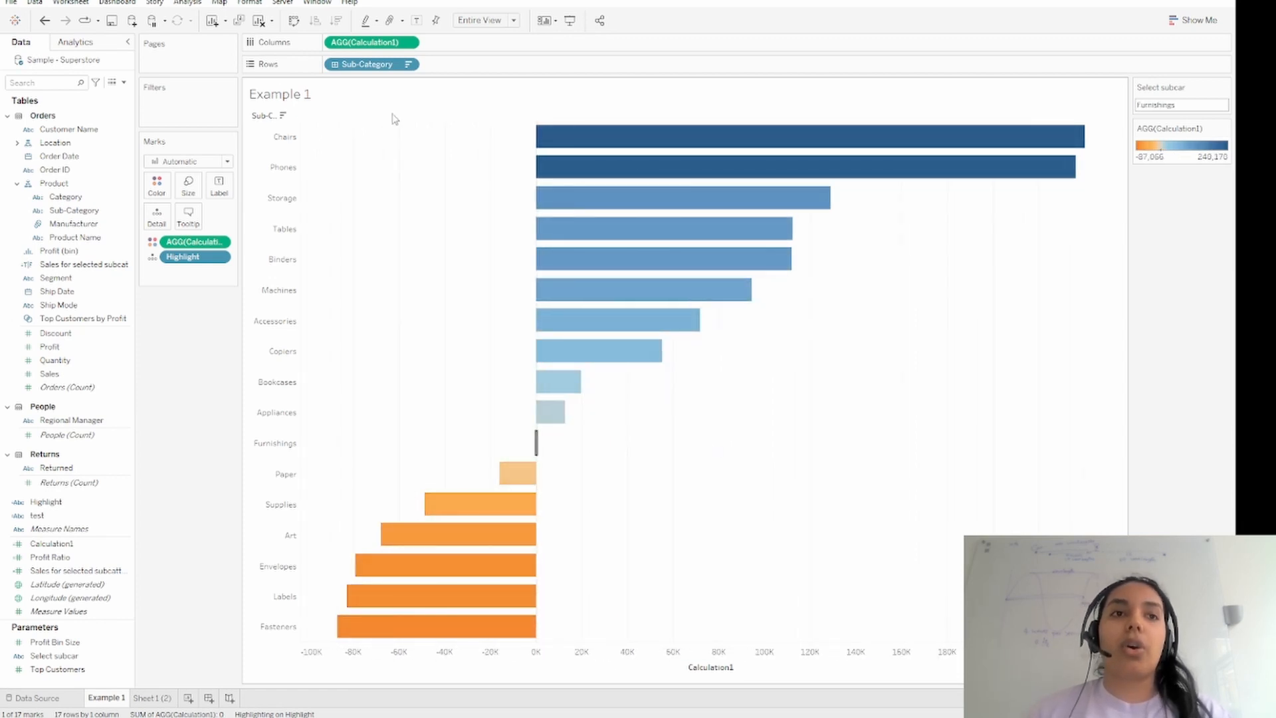
pyautogui.click(70, 3)
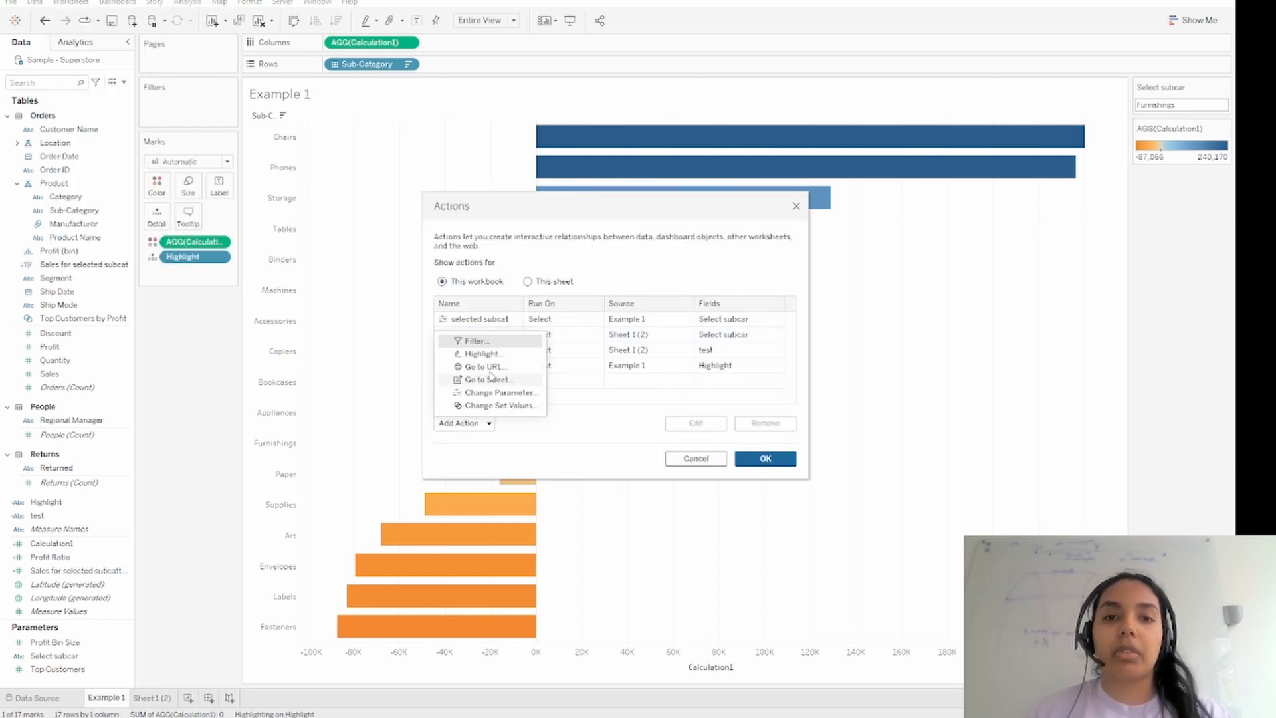
pyautogui.click(483, 353)
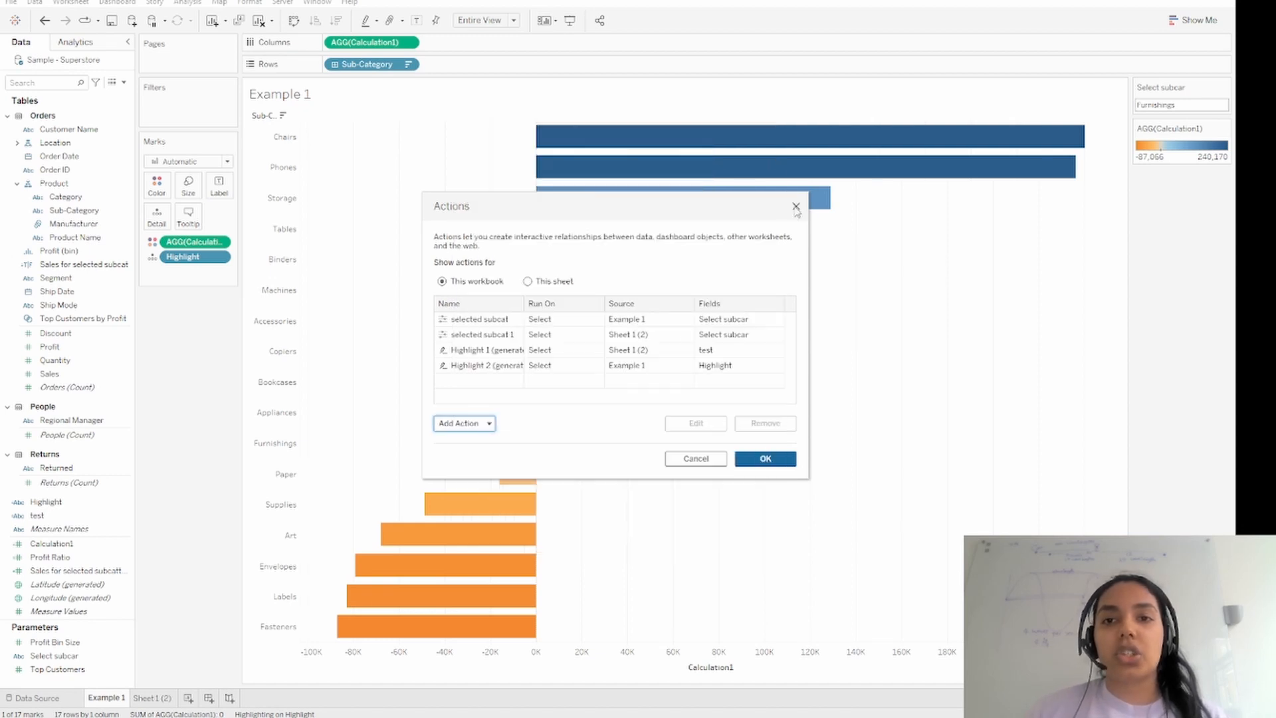
pyautogui.click(795, 206)
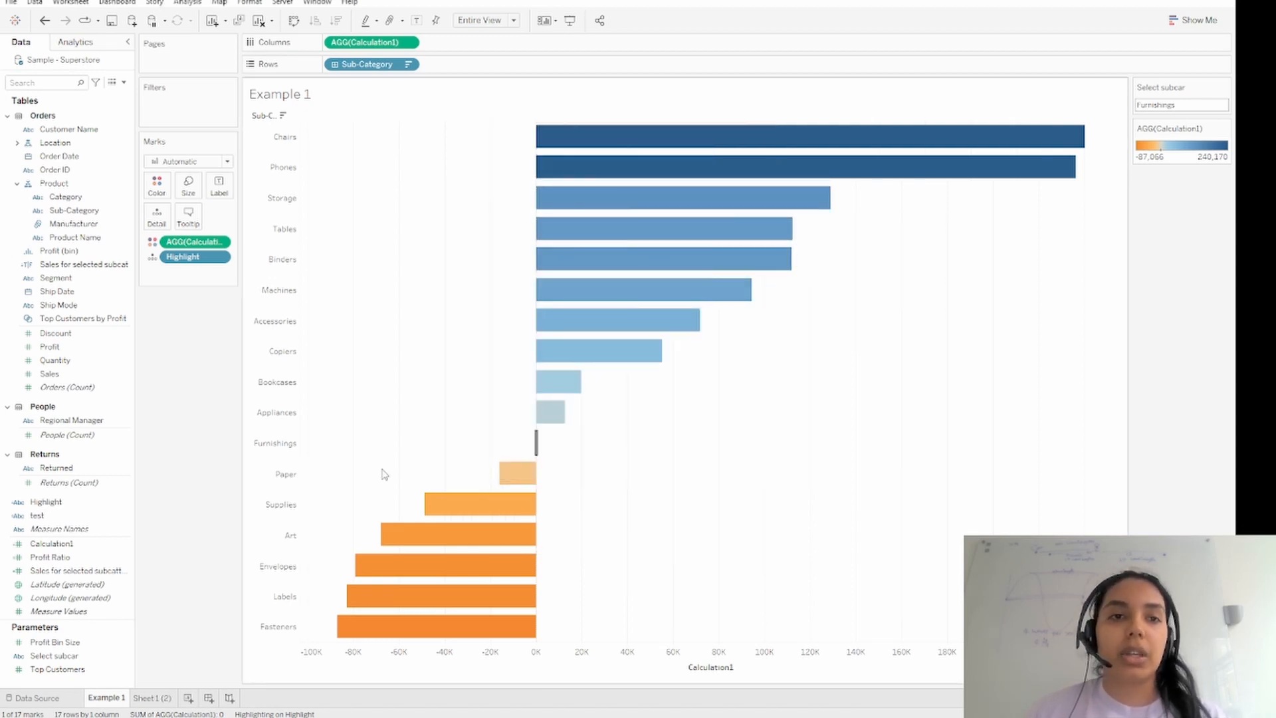
pyautogui.moveTo(466, 479)
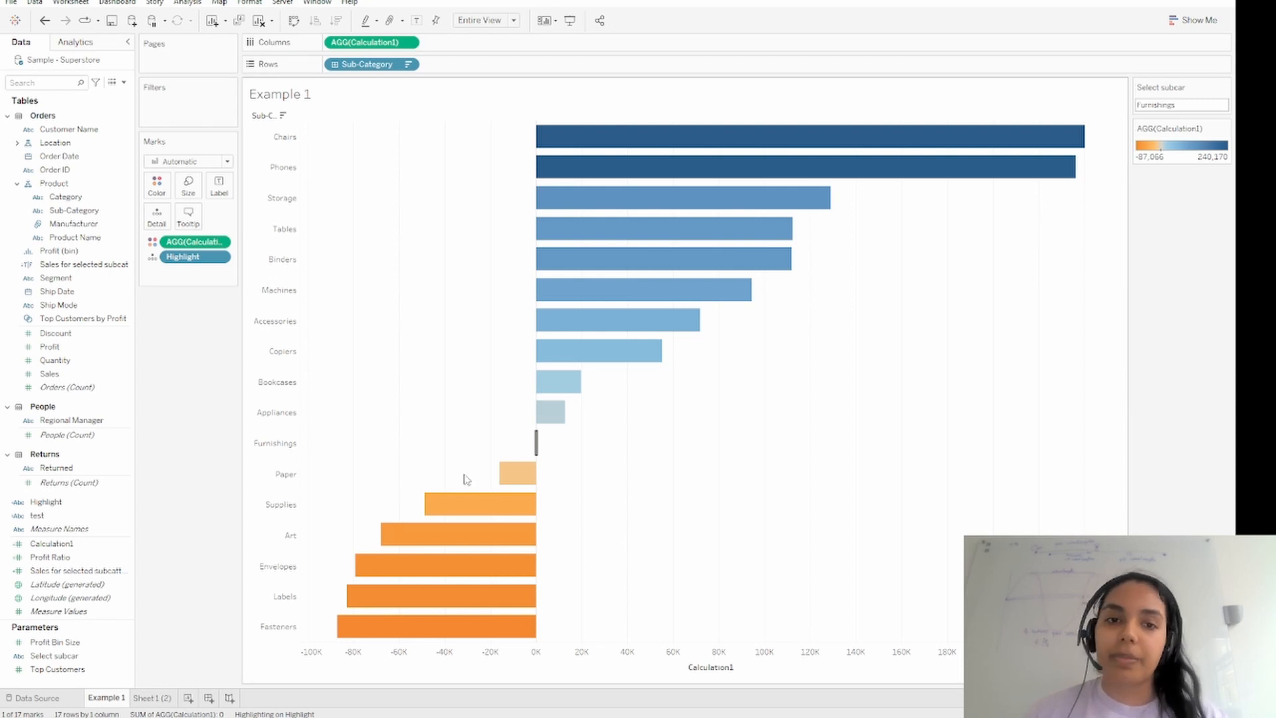